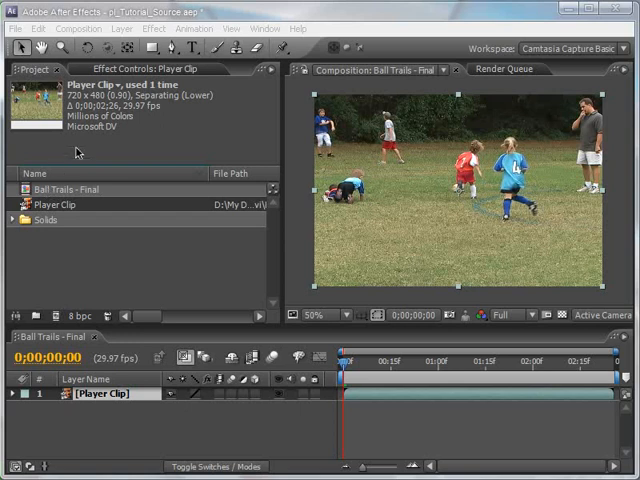
{"action": "mouse_move", "coordinate": [80, 150]}
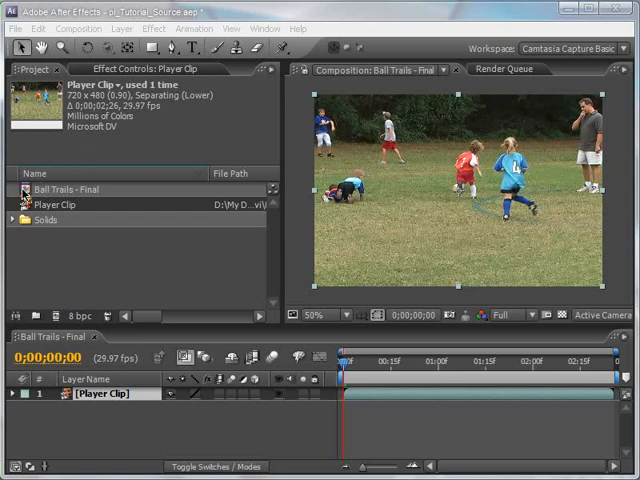
- Create a new composition, Player Clip 2, from the Player Clip footage item
{"action": "left_click", "coordinate": [64, 188]}
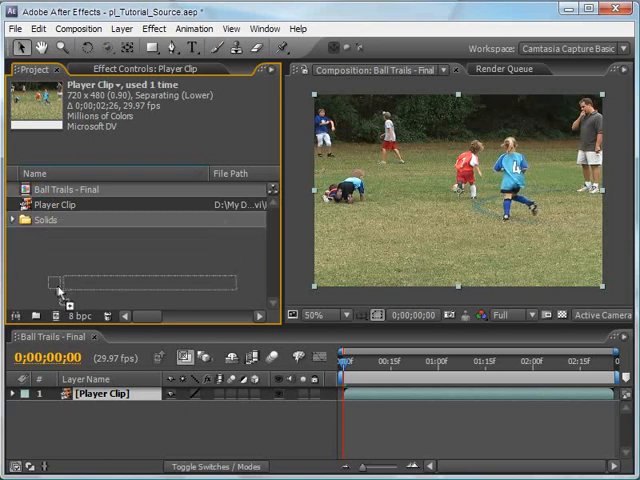
{"action": "double_click", "coordinate": [52, 204]}
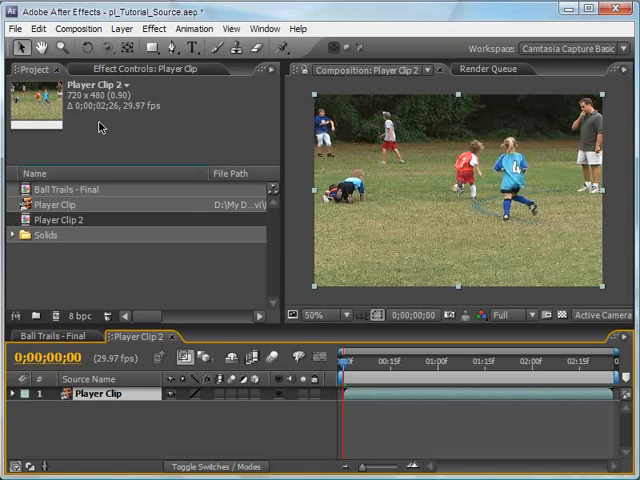
{"action": "left_click", "coordinate": [80, 28]}
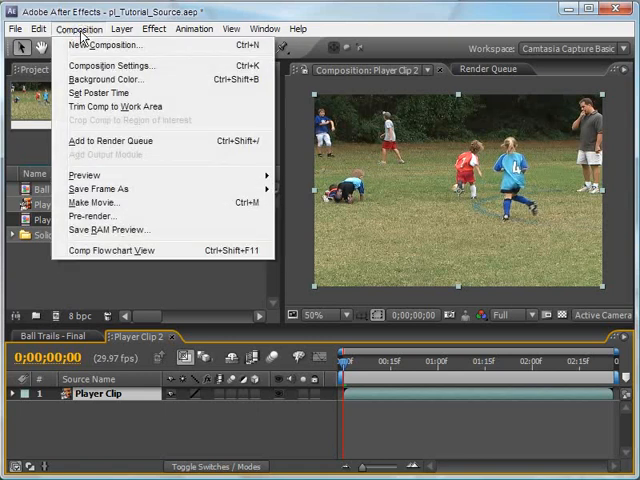
- Name the composition Exporting Square with the Square Pixel DV/D1 for Particles and 3D preset
{"action": "left_click", "coordinate": [108, 64]}
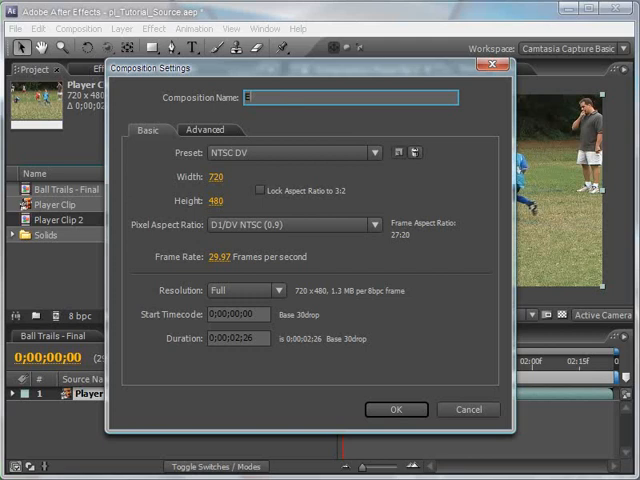
{"action": "type", "text": "Exporting"}
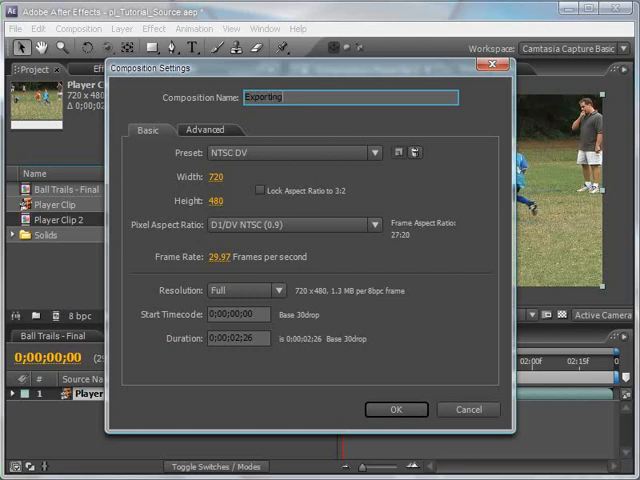
{"action": "type", "text": "Square"}
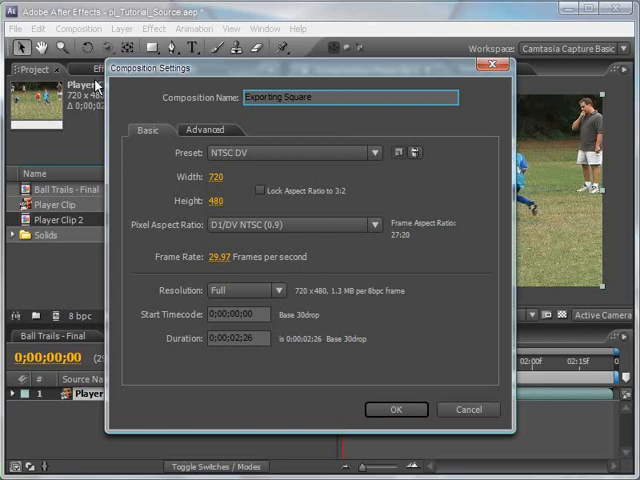
{"action": "left_click", "coordinate": [376, 152]}
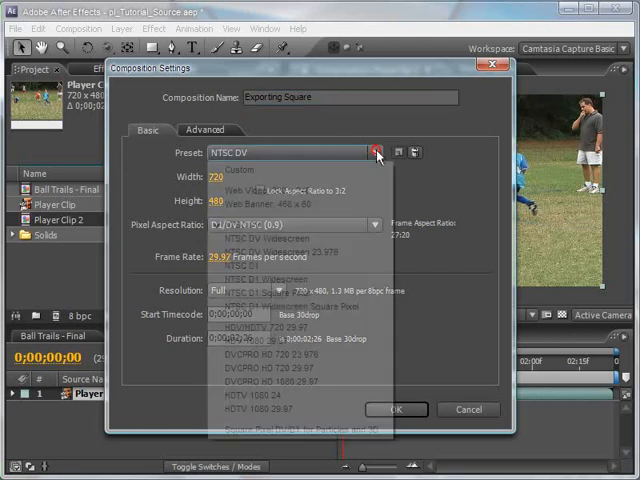
{"action": "left_click", "coordinate": [376, 152]}
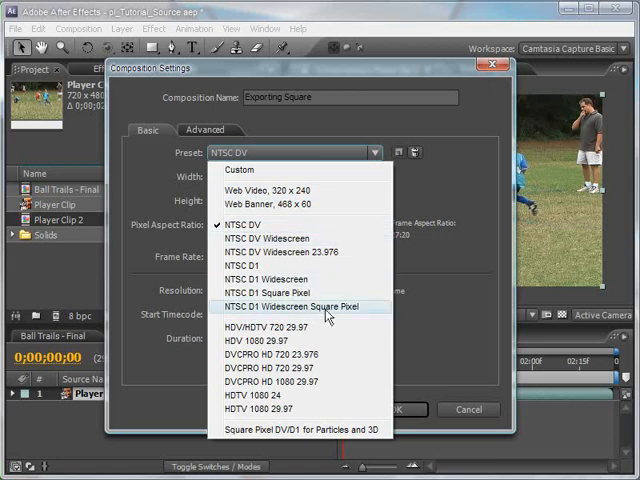
{"action": "mouse_move", "coordinate": [292, 430]}
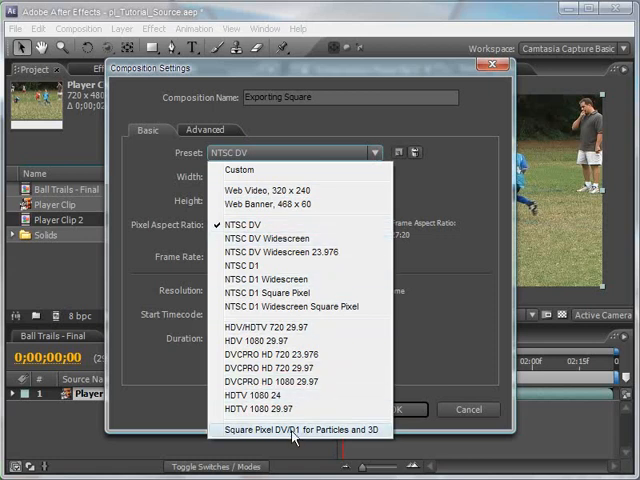
{"action": "left_click", "coordinate": [290, 430]}
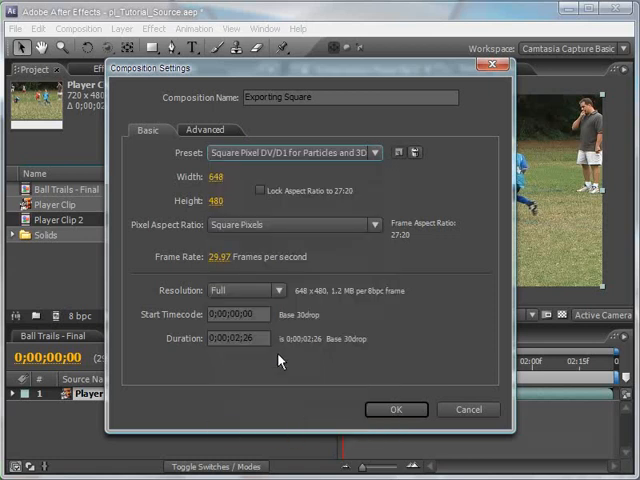
{"action": "mouse_move", "coordinate": [240, 182]}
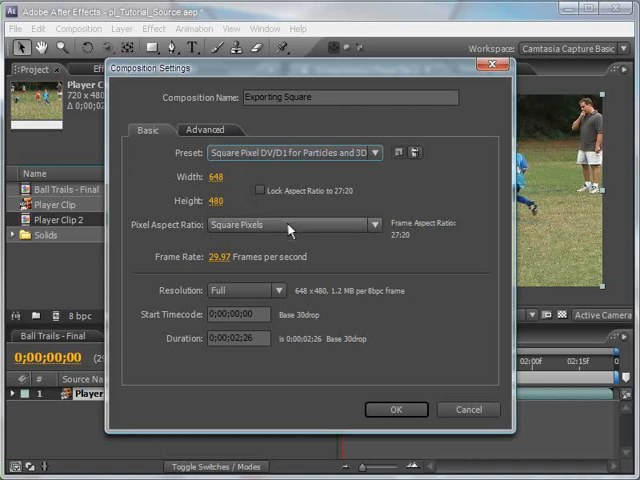
- Keep square pixels as the aspect ratio and review the composition duration
{"action": "left_click", "coordinate": [292, 224]}
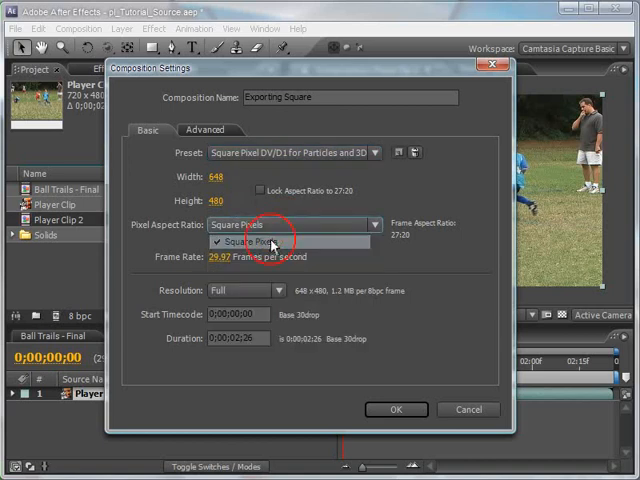
{"action": "left_click", "coordinate": [270, 242]}
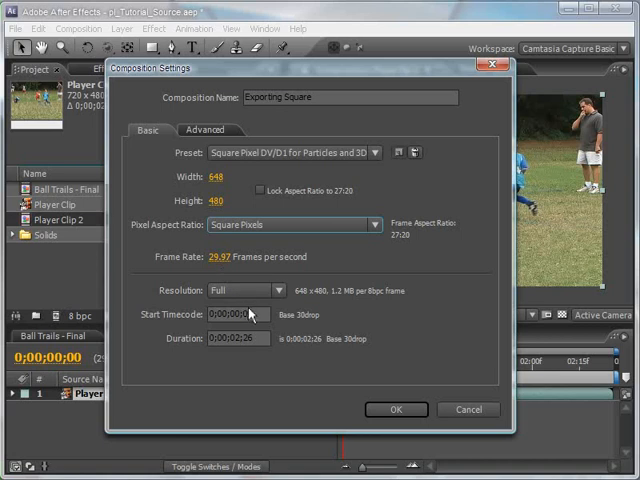
{"action": "left_click", "coordinate": [240, 338]}
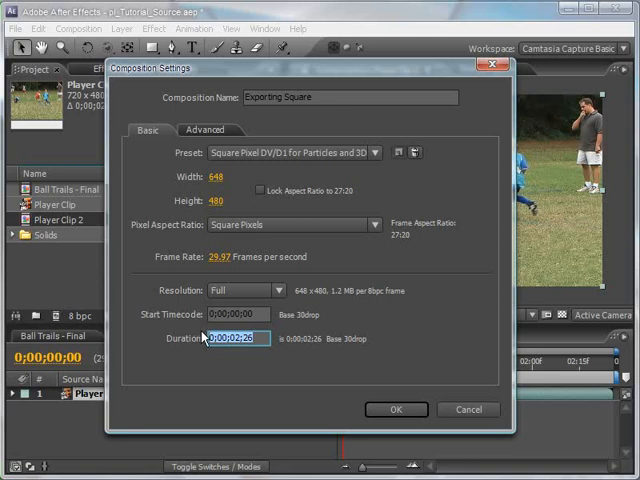
{"action": "left_click", "coordinate": [396, 408]}
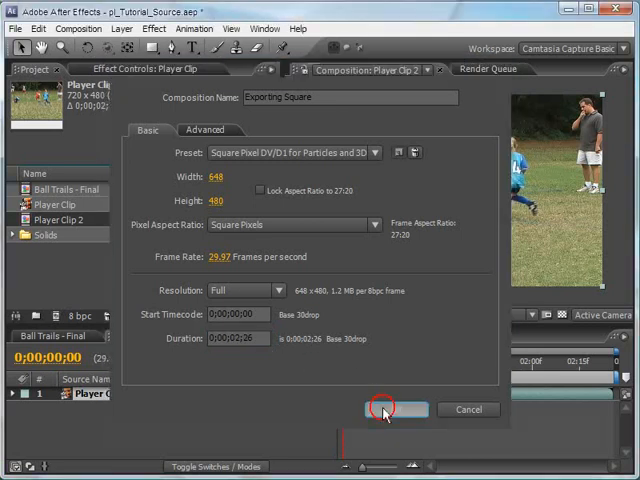
- Confirm the settings, view Exporting Square in the Composition viewer and add it to the Render Queue
{"action": "left_click", "coordinate": [388, 408]}
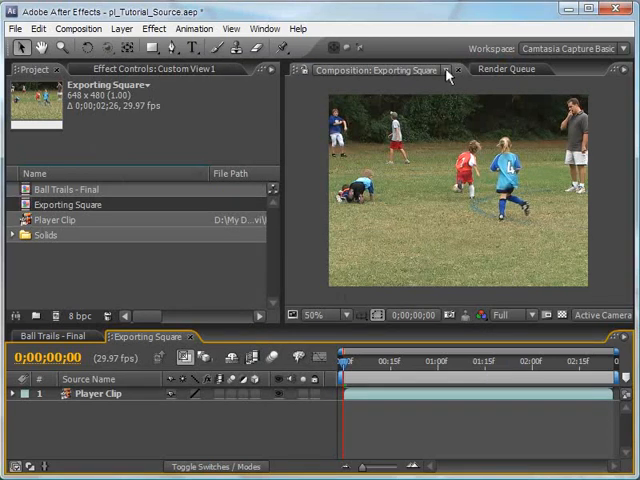
{"action": "left_click", "coordinate": [448, 70]}
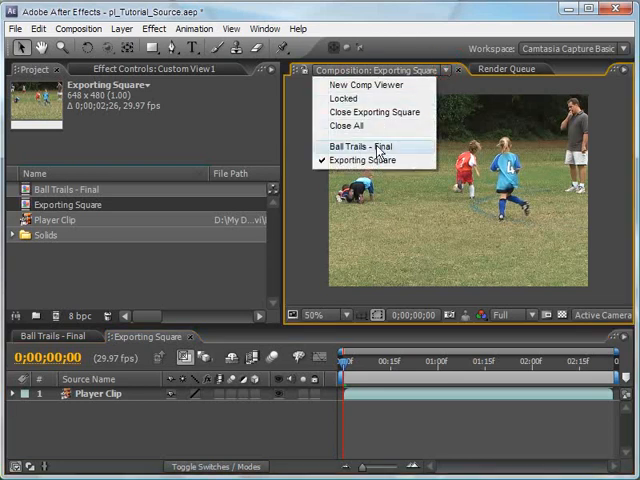
{"action": "left_click", "coordinate": [372, 148]}
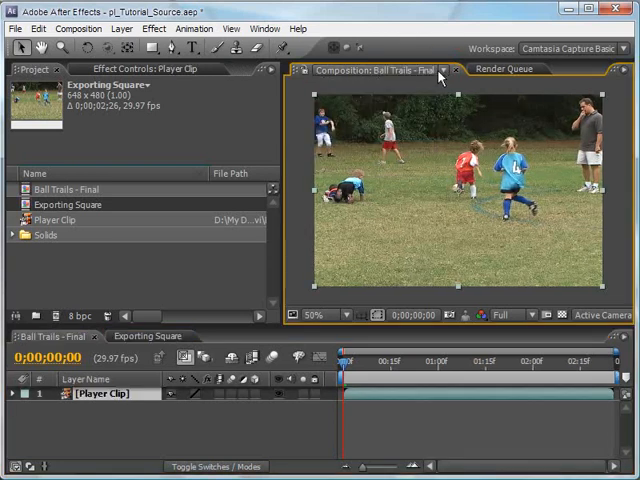
{"action": "left_click", "coordinate": [444, 70]}
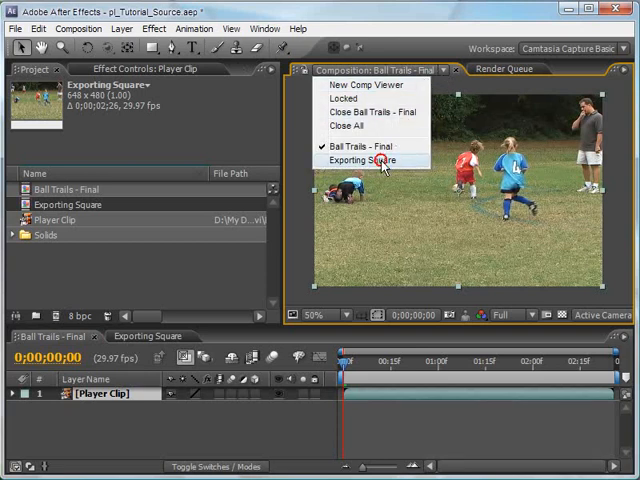
{"action": "left_click", "coordinate": [356, 160]}
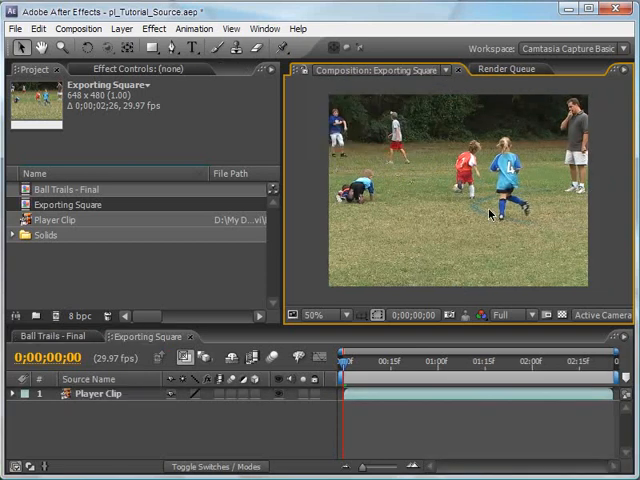
{"action": "left_click", "coordinate": [508, 68]}
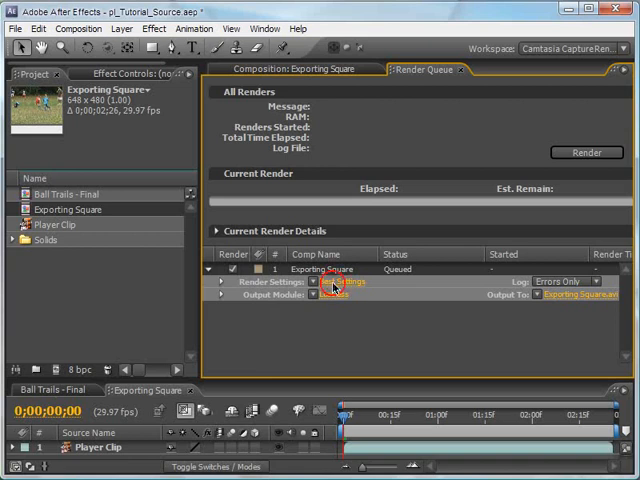
- Review the queued item's Best render settings: full resolution, work-area span
{"action": "left_click", "coordinate": [334, 282]}
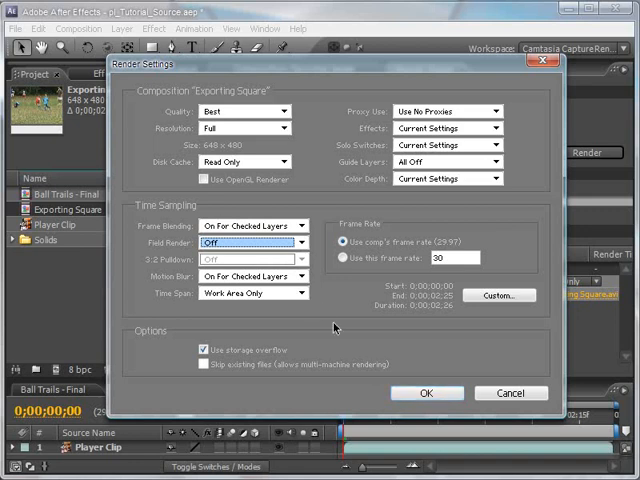
{"action": "left_click", "coordinate": [426, 392]}
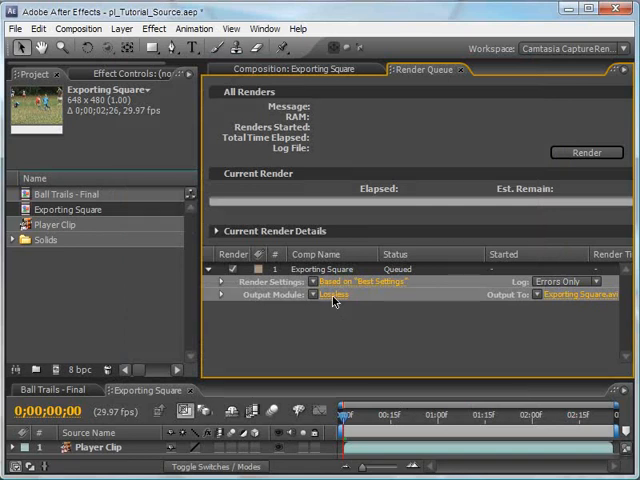
- Set the Output Module to Video for Windows with the Huffyuv compressor
{"action": "left_click", "coordinate": [340, 294]}
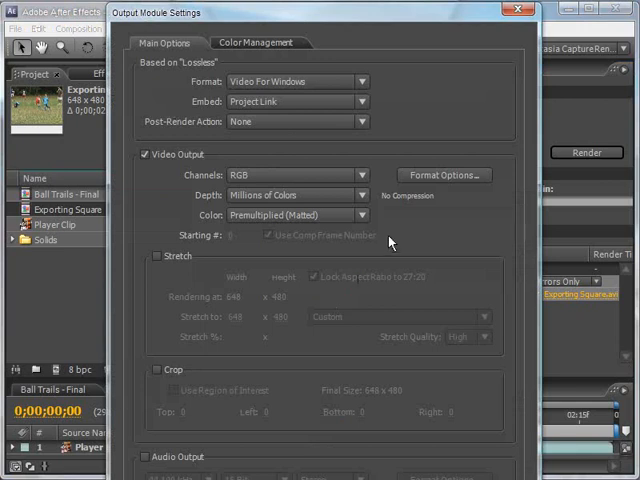
{"action": "mouse_move", "coordinate": [424, 216]}
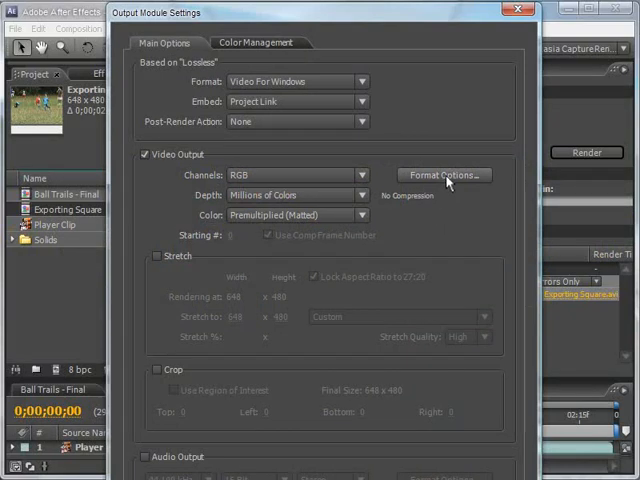
{"action": "left_click", "coordinate": [444, 176]}
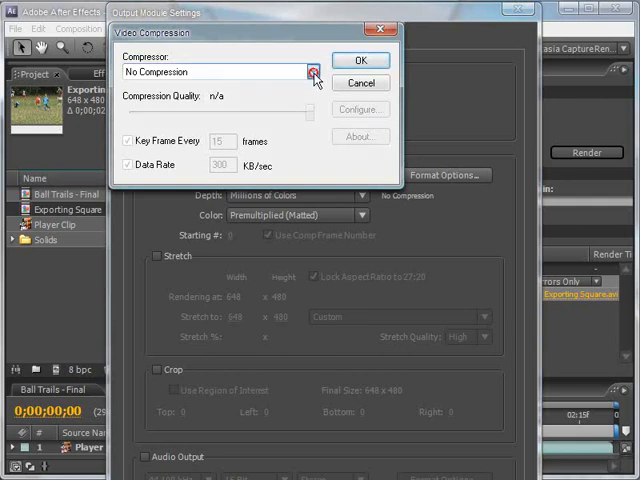
{"action": "left_click", "coordinate": [312, 72]}
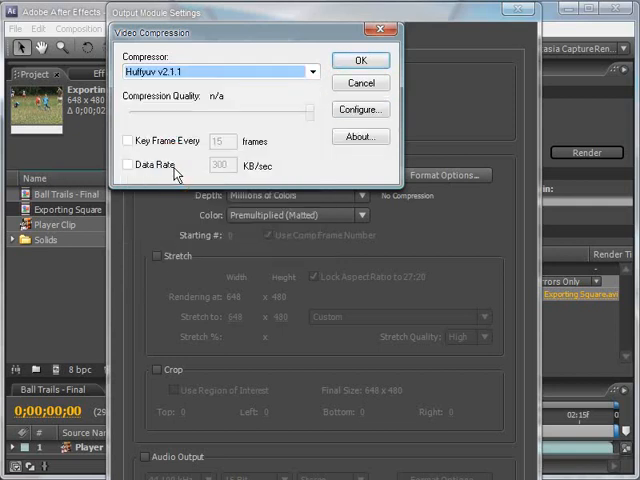
{"action": "left_click", "coordinate": [360, 60]}
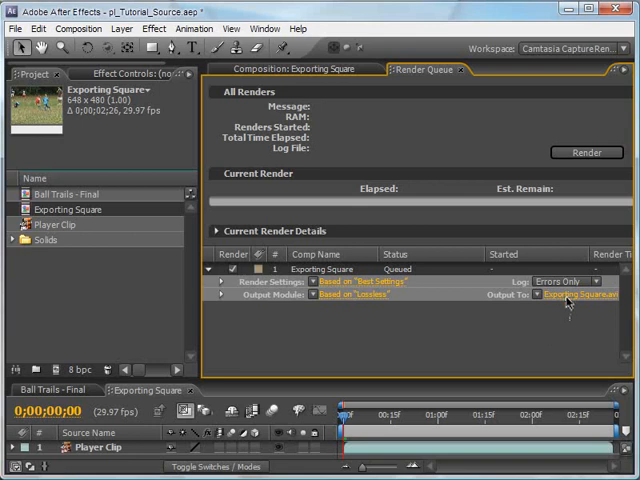
- Save the render output as AE_BG_for_pI.avi, replacing the existing file
{"action": "left_click", "coordinate": [578, 294]}
{"action": "type", "text": "AE_BG_for_pl"}
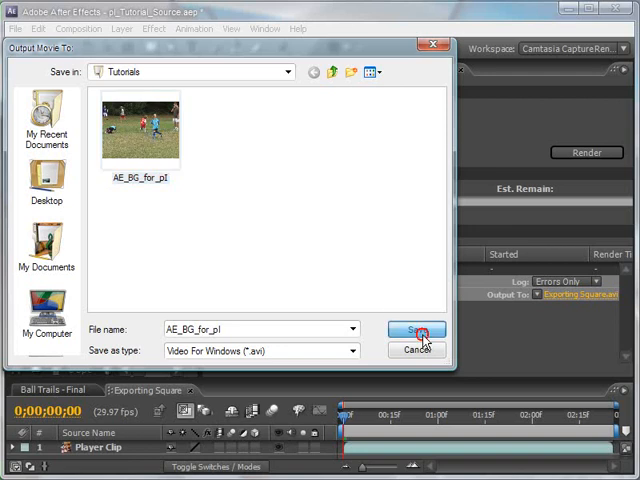
{"action": "left_click", "coordinate": [416, 330]}
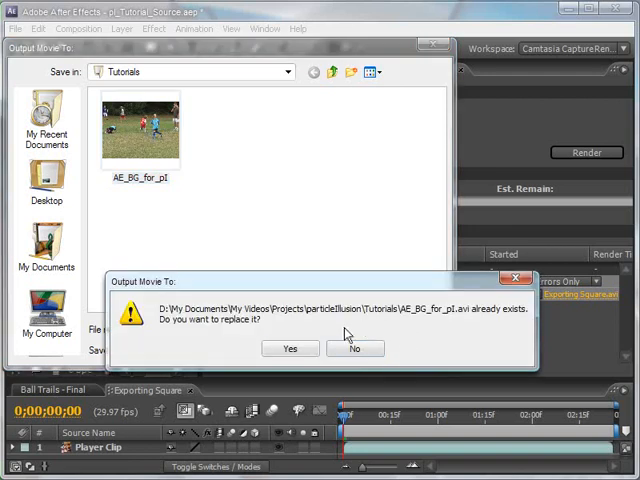
{"action": "left_click", "coordinate": [290, 348]}
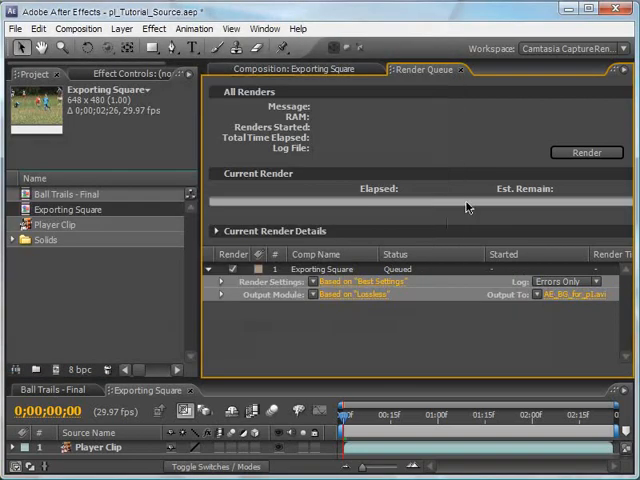
{"action": "left_click", "coordinate": [588, 152]}
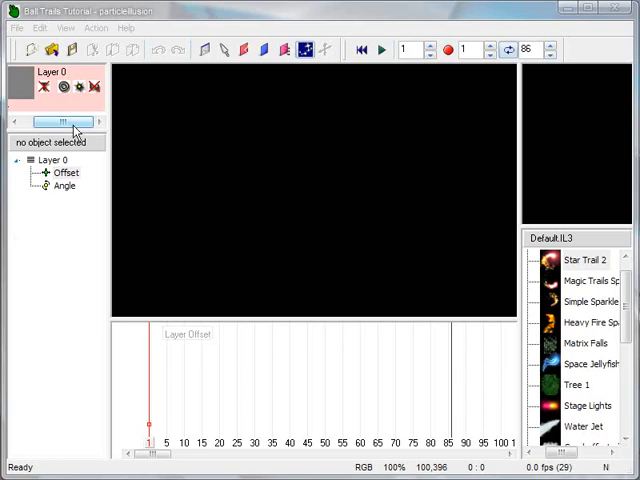
- Set the particleIllusion project frame rate to 29.97 with a 640 × 480 stage
{"action": "left_click", "coordinate": [66, 28]}
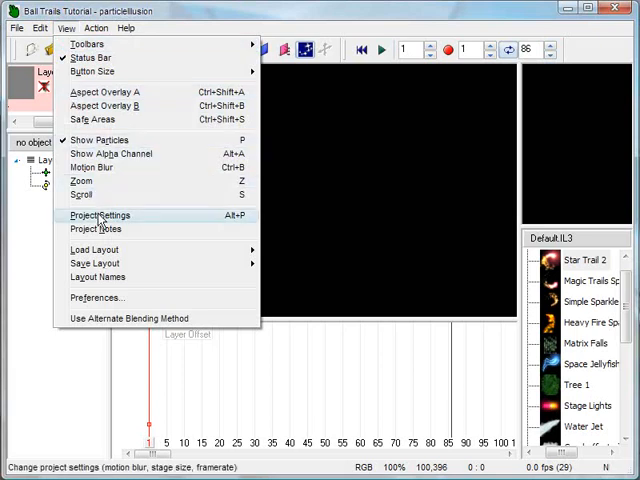
{"action": "left_click", "coordinate": [100, 216]}
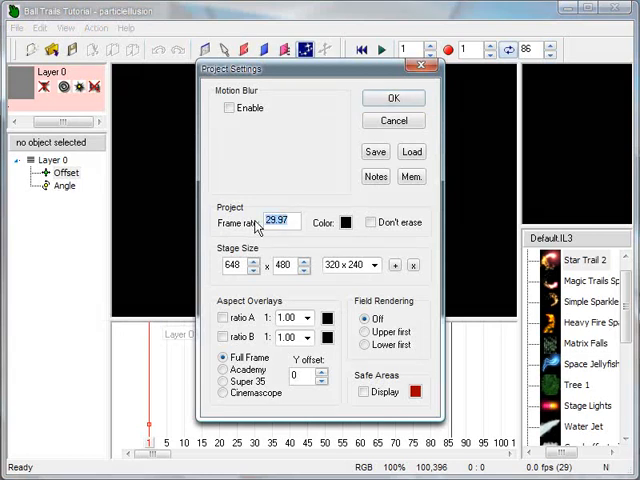
{"action": "left_click", "coordinate": [236, 264]}
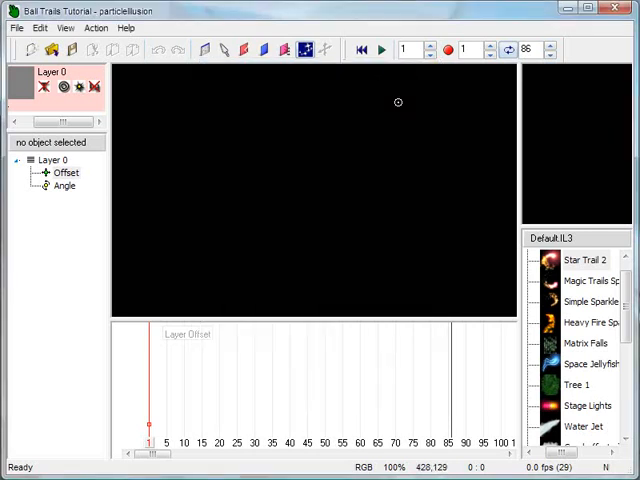
{"action": "mouse_move", "coordinate": [144, 80]}
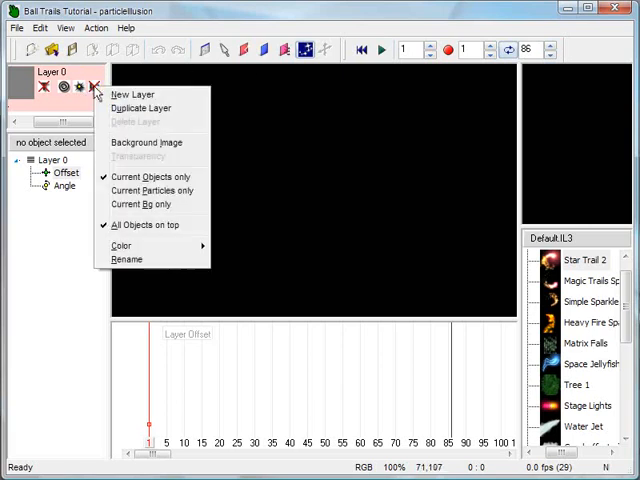
{"action": "mouse_move", "coordinate": [120, 132]}
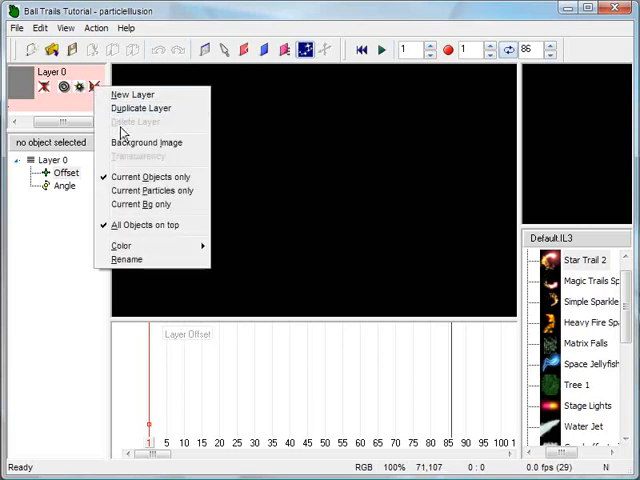
- Load AE_BG_for_pI from the Tutorials folder as the layer's background image
{"action": "left_click", "coordinate": [148, 142]}
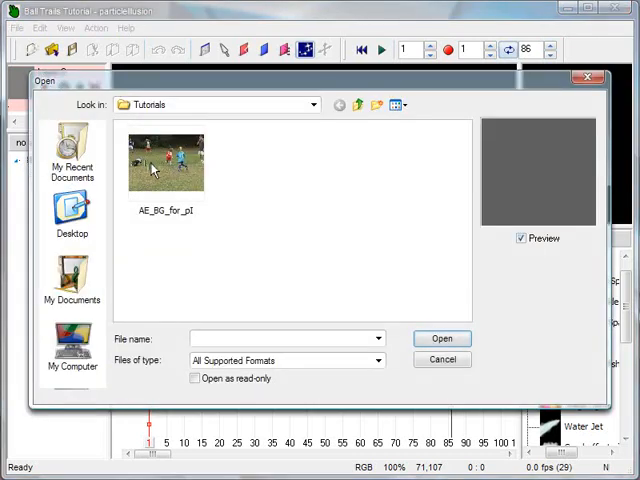
{"action": "left_click", "coordinate": [166, 160]}
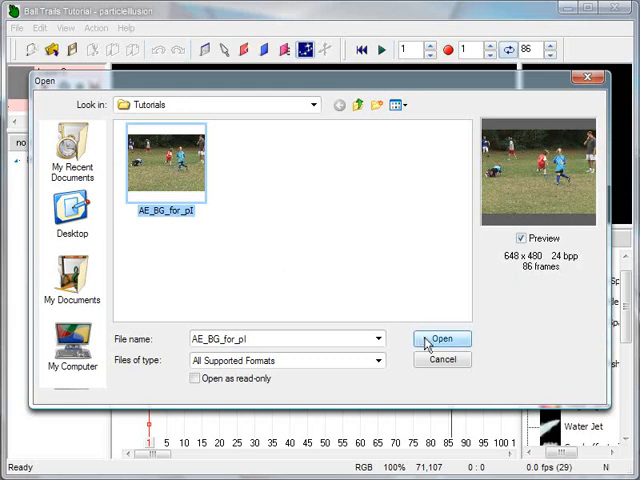
{"action": "left_click", "coordinate": [444, 338]}
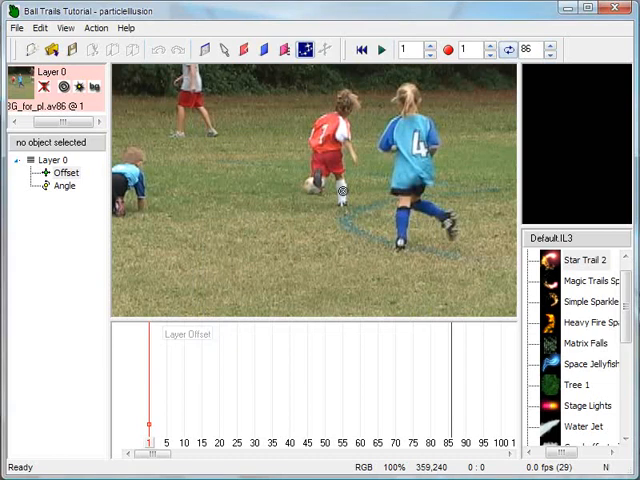
{"action": "right_click", "coordinate": [342, 190]}
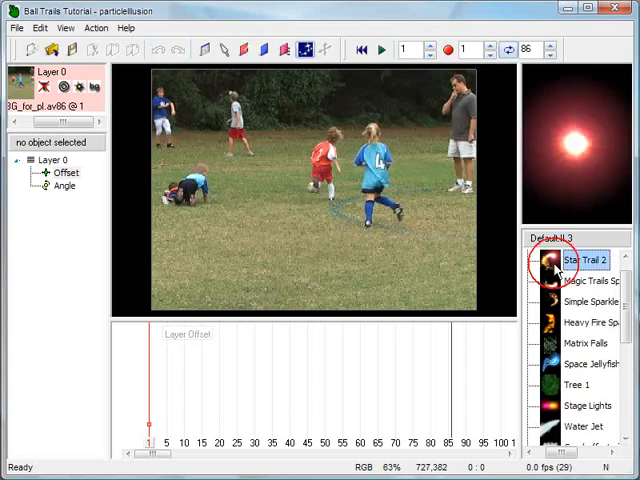
- Place a Star Trail 2 emitter from the library on the ball in the footage
{"action": "left_click", "coordinate": [580, 260]}
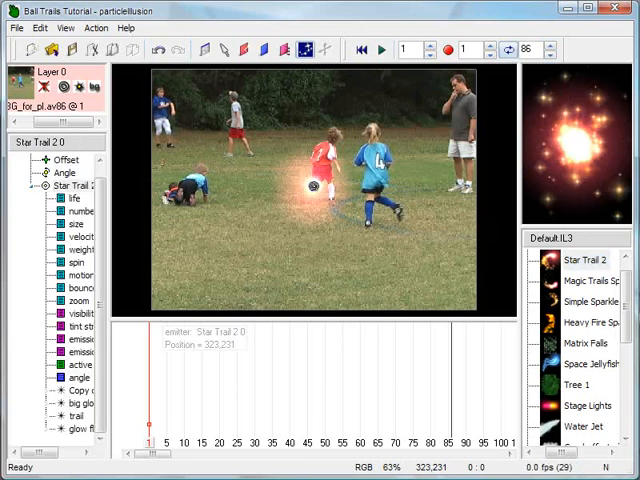
{"action": "mouse_move", "coordinate": [224, 50]}
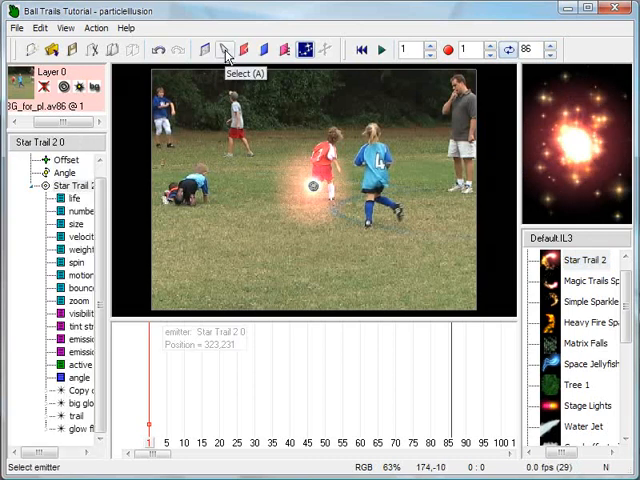
{"action": "left_click", "coordinate": [224, 48]}
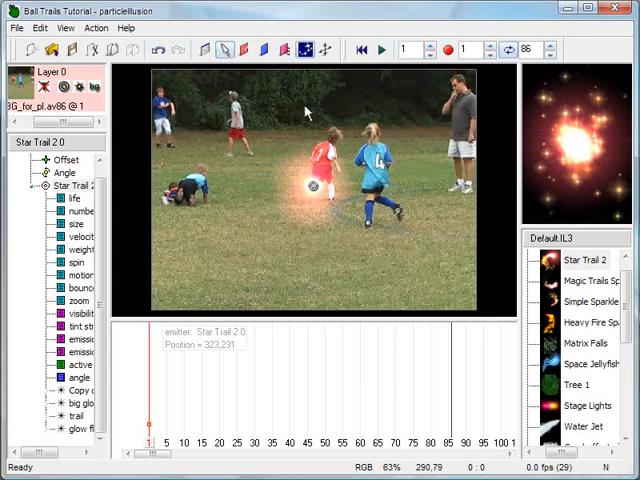
{"action": "mouse_move", "coordinate": [440, 160]}
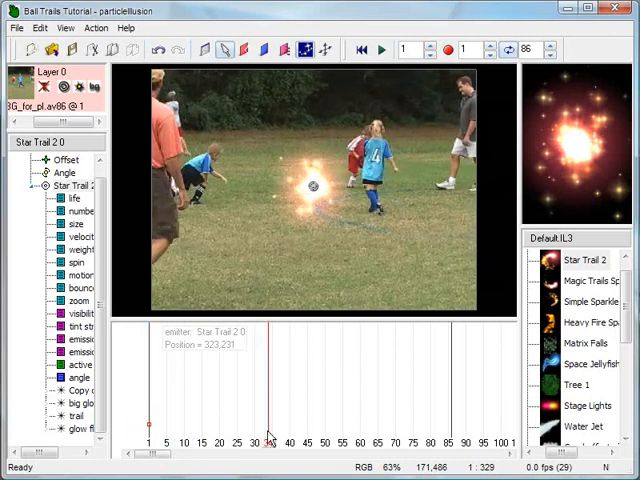
- Scrub the timeline playhead through later frames to preview the emitter over the clip
{"action": "left_click_drag", "start_coordinate": [268, 420], "coordinate": [356, 420]}
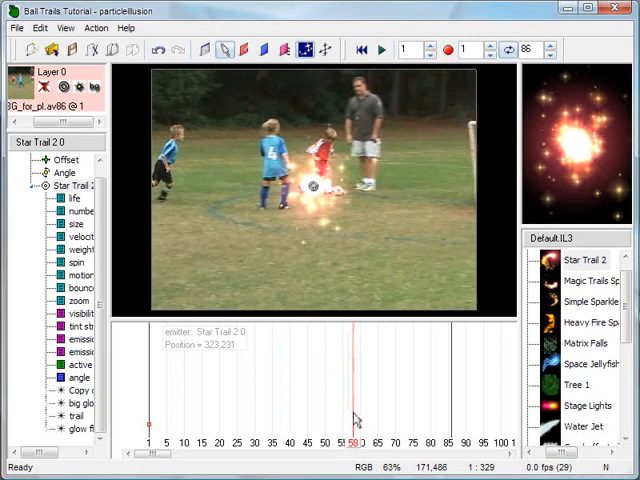
{"action": "left_click_drag", "start_coordinate": [350, 416], "coordinate": [364, 416]}
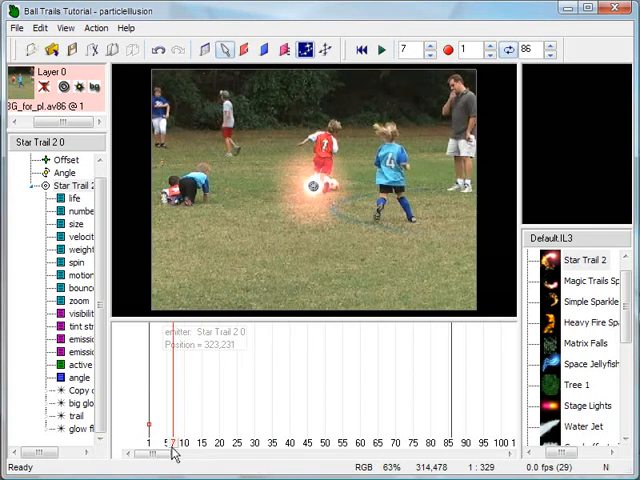
{"action": "mouse_move", "coordinate": [232, 230]}
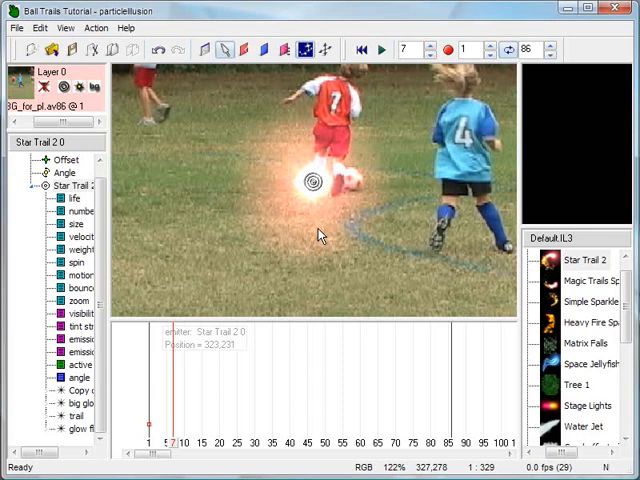
{"action": "mouse_move", "coordinate": [358, 208]}
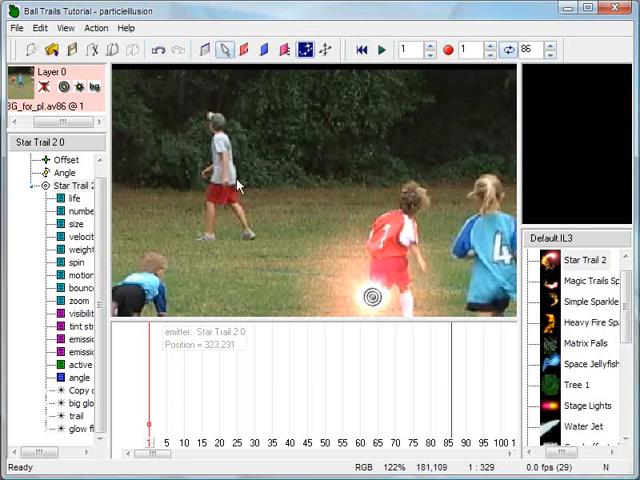
- Show Layer 0's Offset curve in the graph and move to around frame 51
{"action": "left_click", "coordinate": [66, 160]}
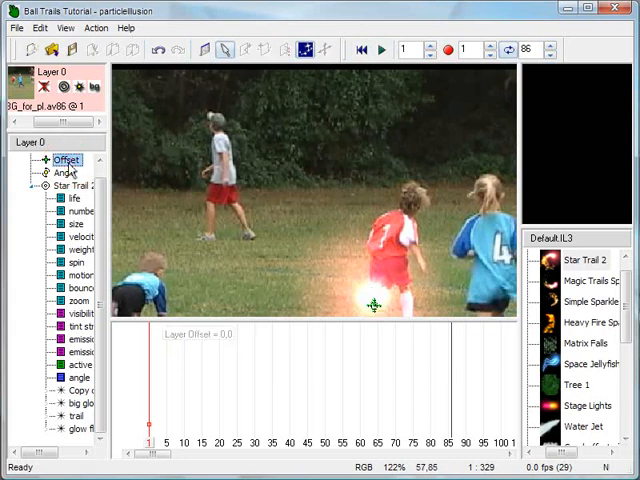
{"action": "left_click", "coordinate": [64, 160]}
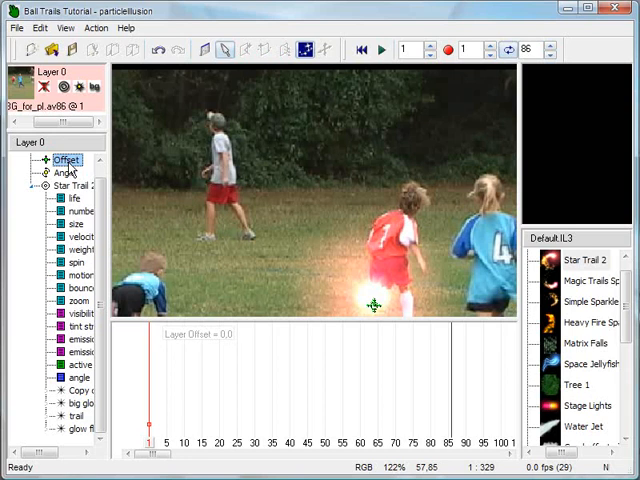
{"action": "mouse_move", "coordinate": [428, 102]}
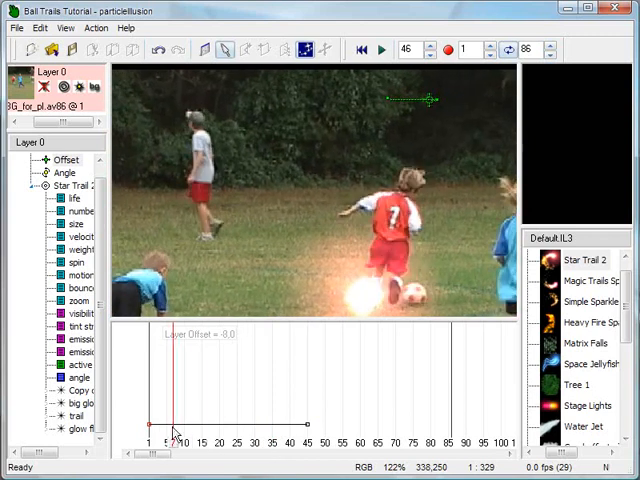
{"action": "left_click_drag", "start_coordinate": [176, 424], "coordinate": [204, 424]}
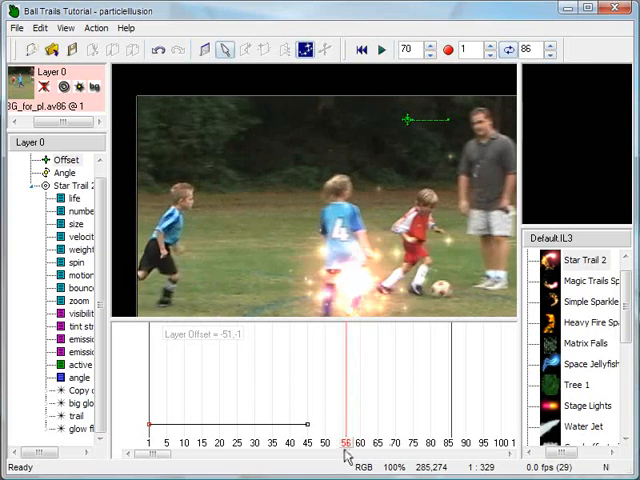
- Key the Layer Offset at another frame and bring up the Offset keys' options
{"action": "left_click", "coordinate": [358, 440]}
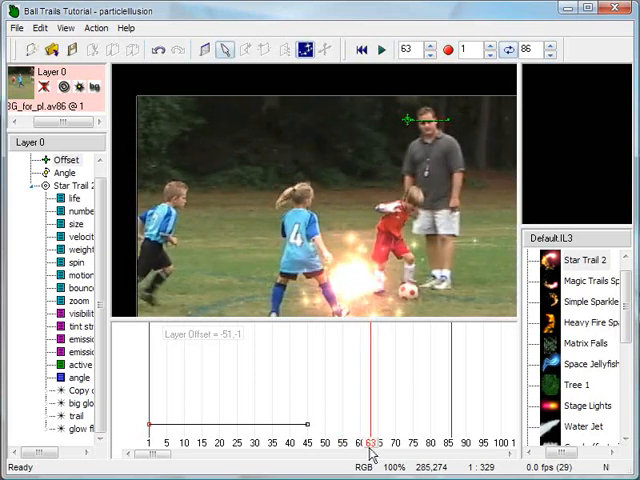
{"action": "mouse_move", "coordinate": [208, 126]}
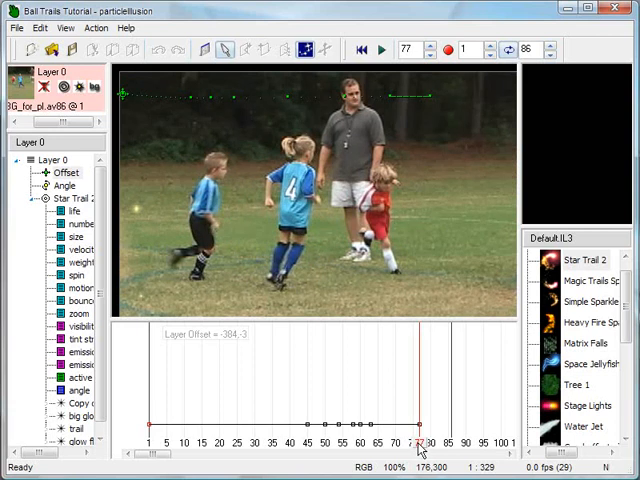
{"action": "right_click", "coordinate": [424, 420]}
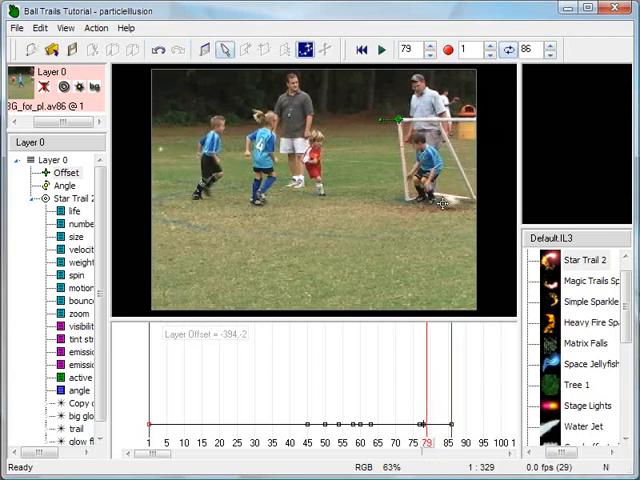
- Rewind to the first frame and play the clip to check the Star Trail glow holds position
{"action": "left_click", "coordinate": [380, 48]}
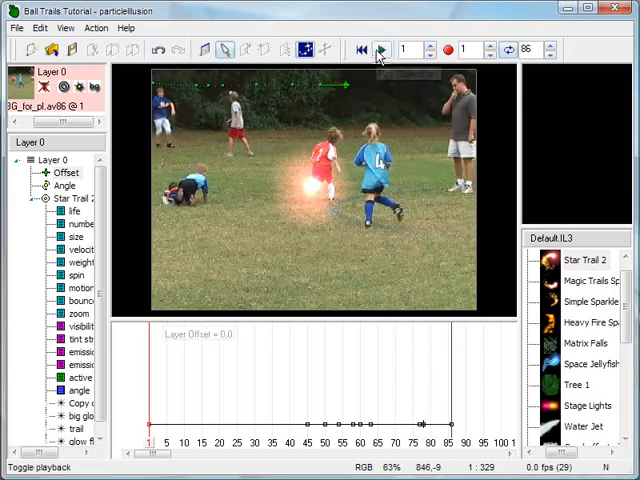
{"action": "left_click", "coordinate": [380, 48]}
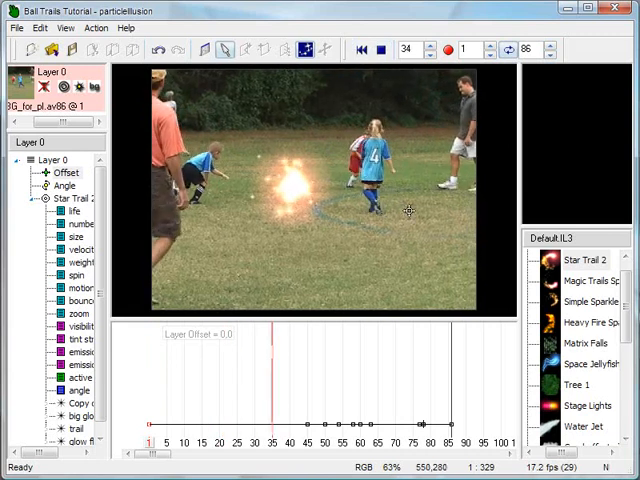